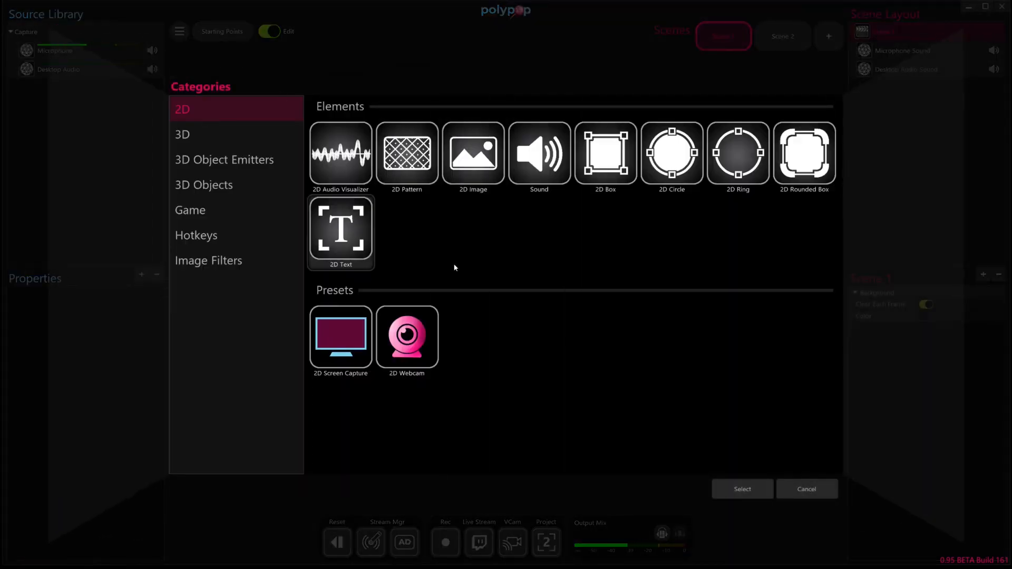
{"action": "mouse_move", "coordinate": [215, 109]}
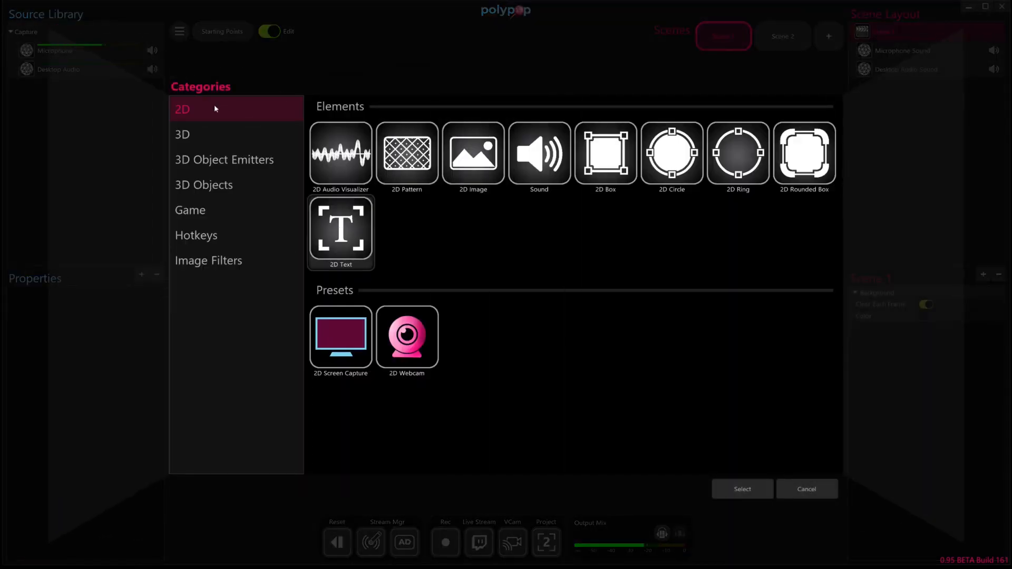
Add a single-line 2D text element reading 'This is a longer section of text'.
{"action": "left_click", "coordinate": [340, 232]}
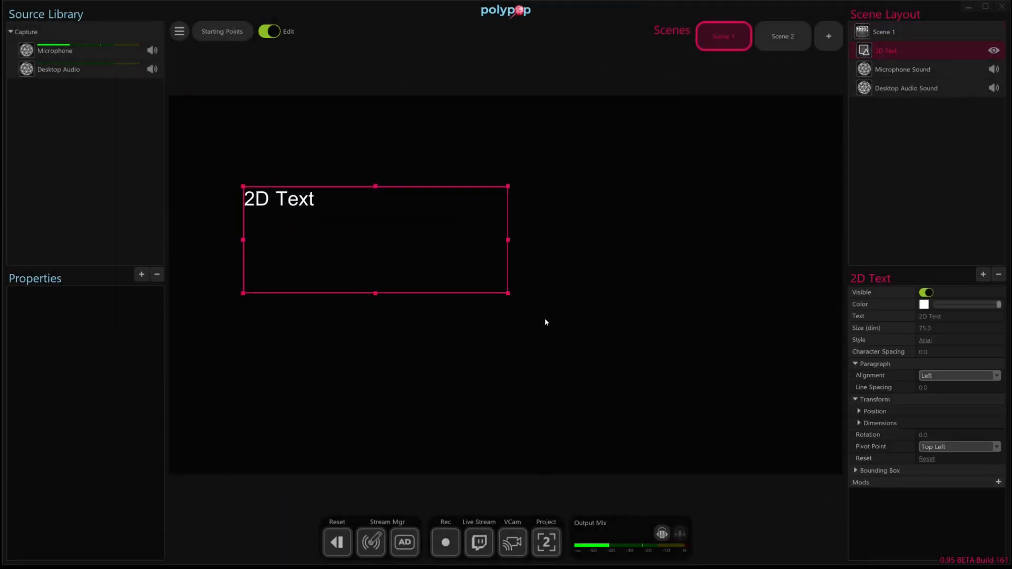
{"action": "left_click_drag", "start_coordinate": [508, 291], "coordinate": [557, 215]}
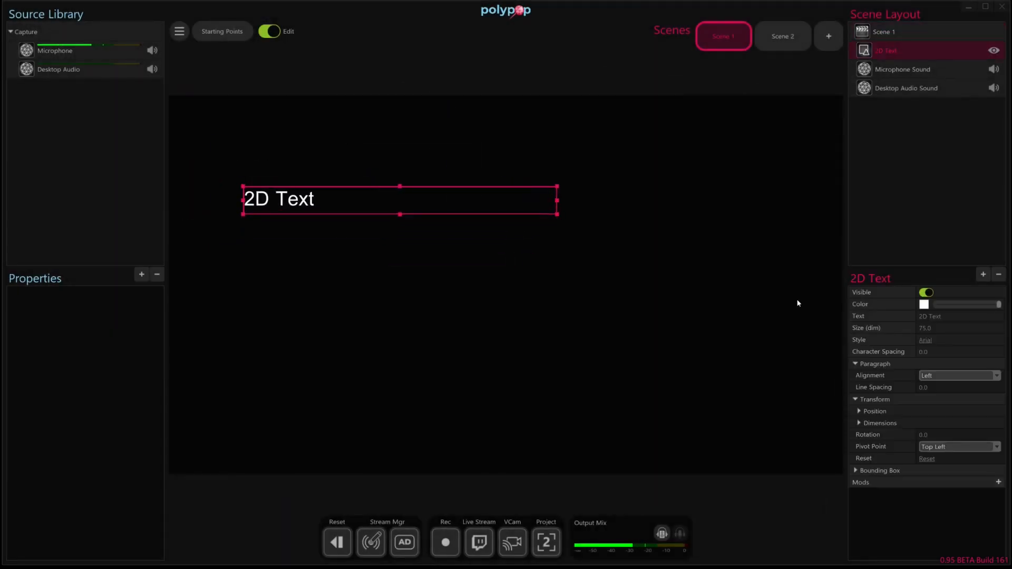
{"action": "type", "text": "This is"}
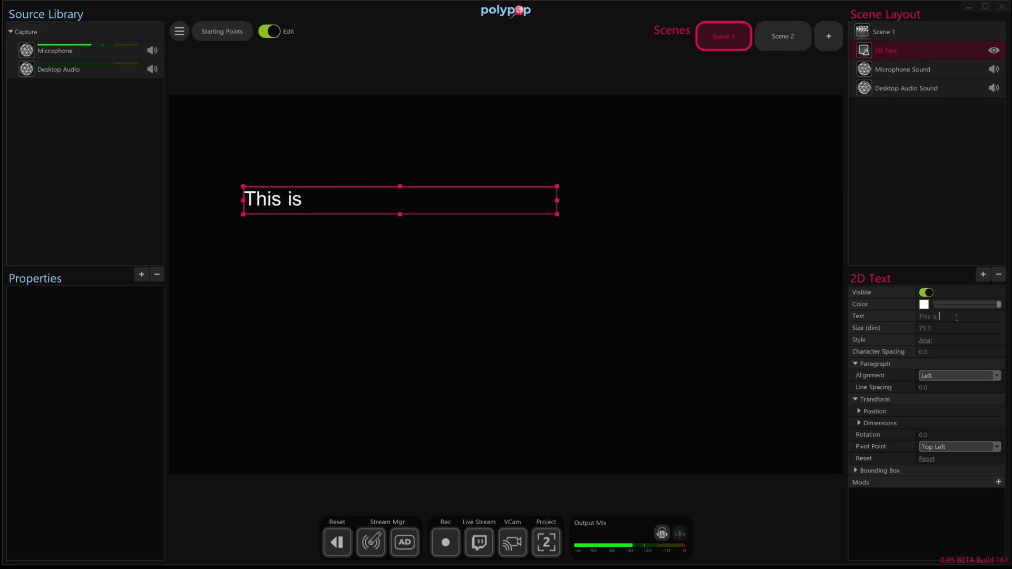
{"action": "type", "text": "a longer sectio"}
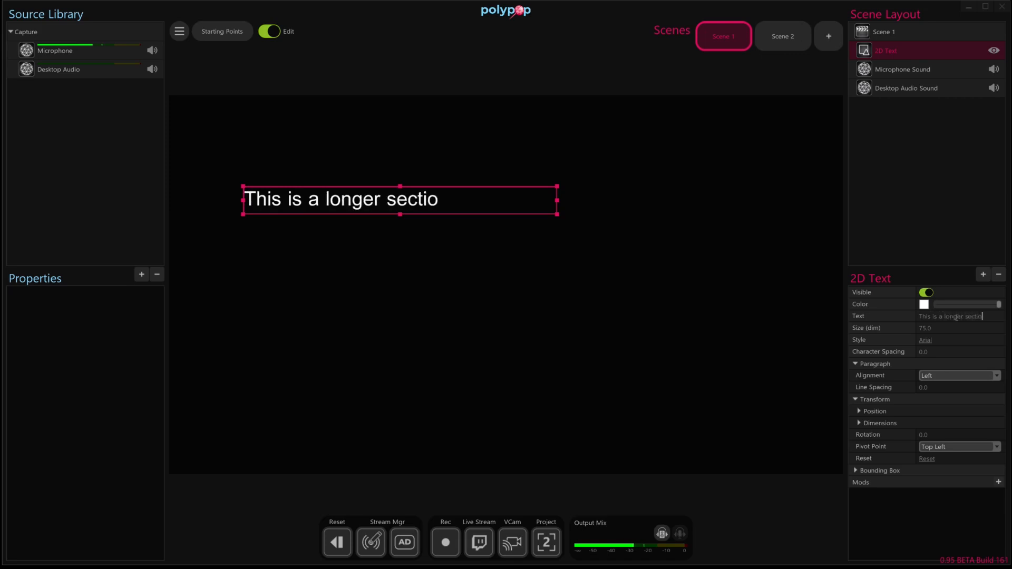
{"action": "type", "text": "n of text"}
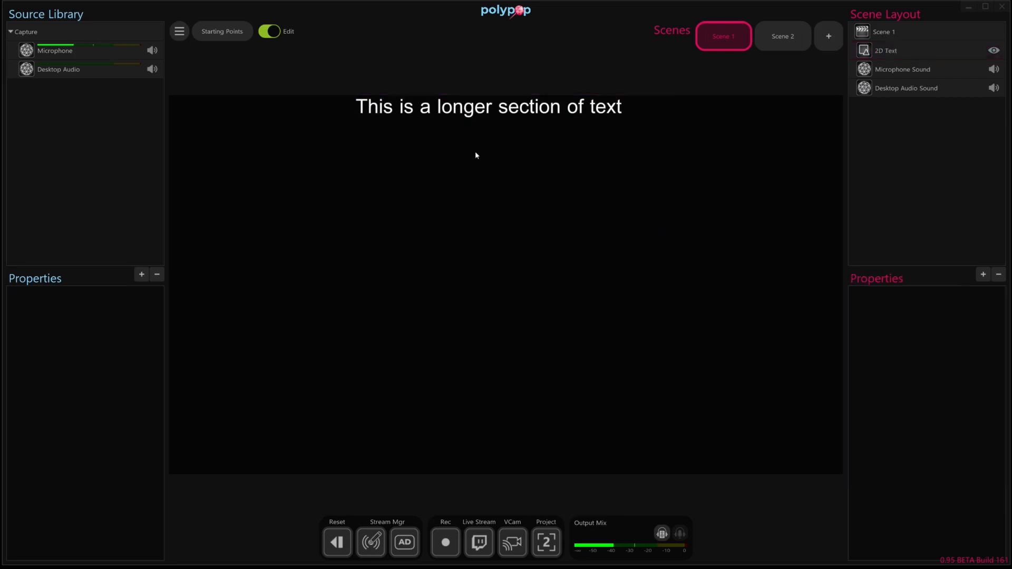
Select the 2D Text element and attach a Scroll mod to it.
{"action": "left_click", "coordinate": [885, 51]}
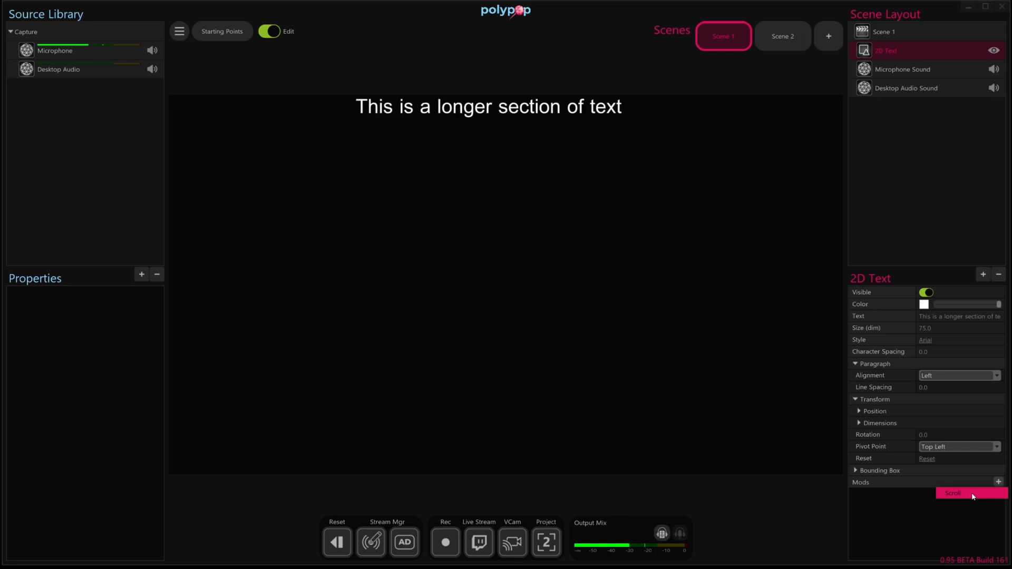
{"action": "left_click", "coordinate": [953, 493]}
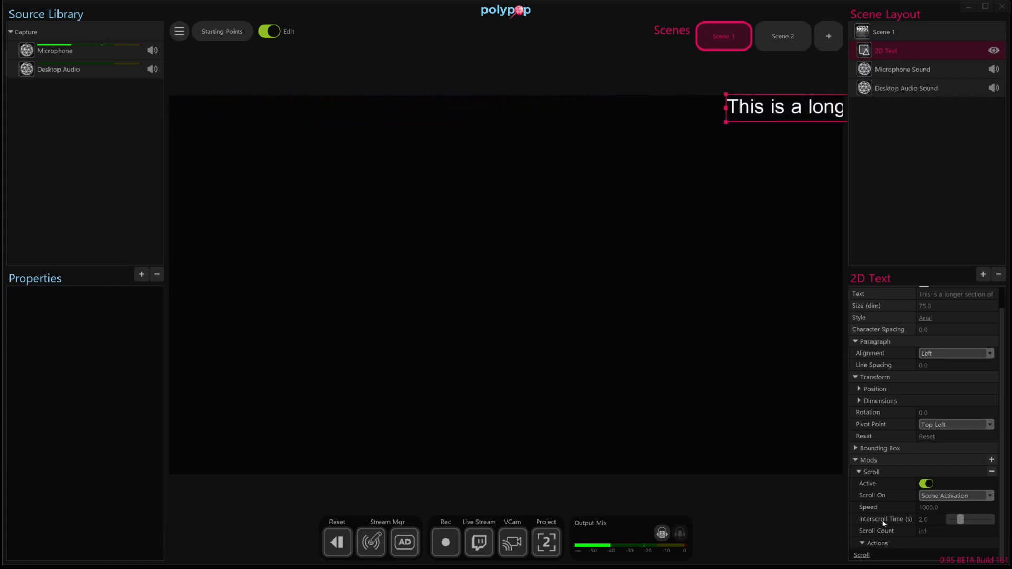
Set the Scroll mod's interscroll time to 0.0 and scroll count to 1.
{"action": "left_click_drag", "start_coordinate": [782, 107], "coordinate": [336, 107]}
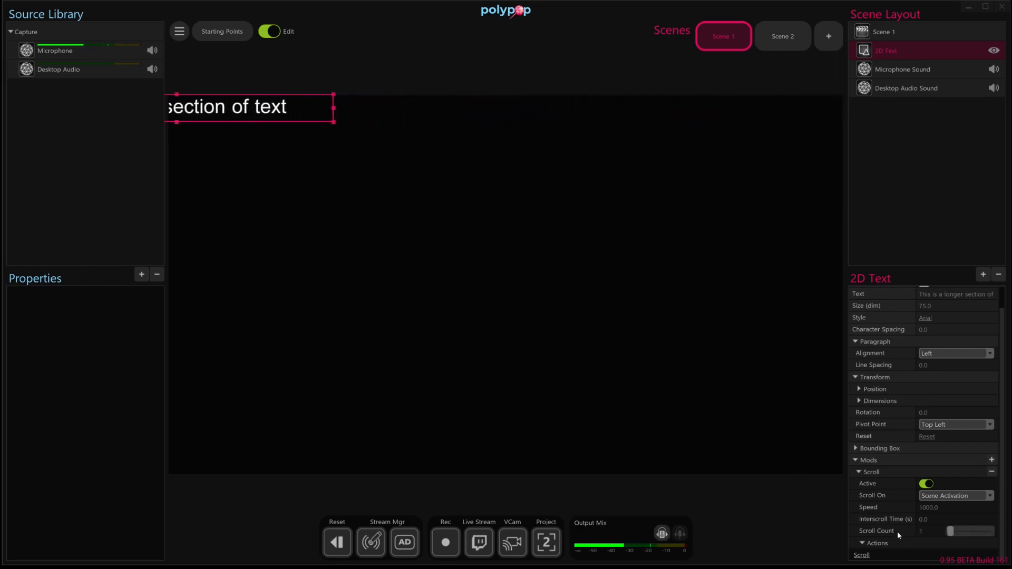
{"action": "left_click", "coordinate": [993, 51]}
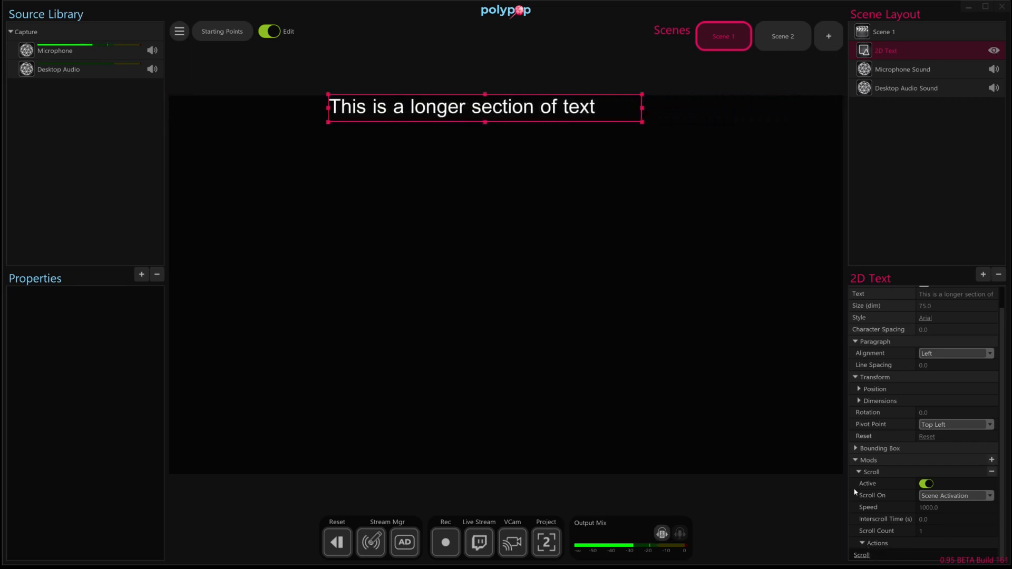
Hide the text element and review the Scroll On trigger options.
{"action": "left_click", "coordinate": [993, 50]}
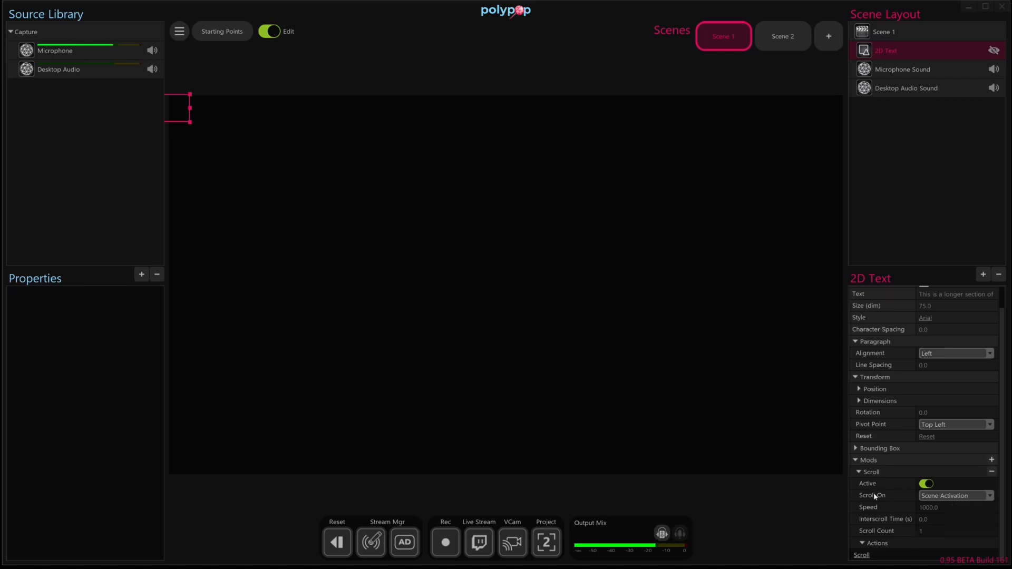
{"action": "left_click", "coordinate": [956, 495]}
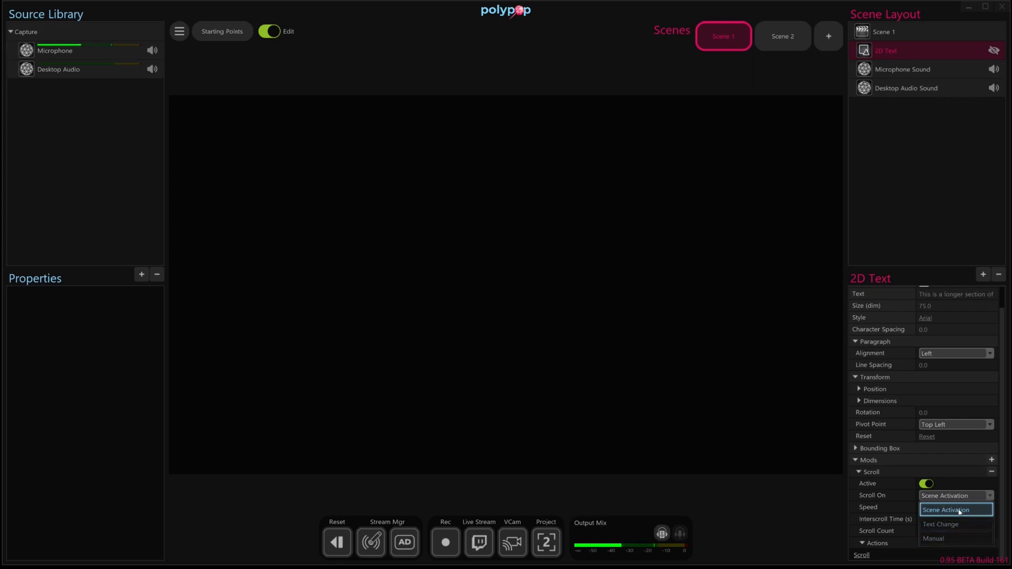
{"action": "left_click", "coordinate": [946, 510]}
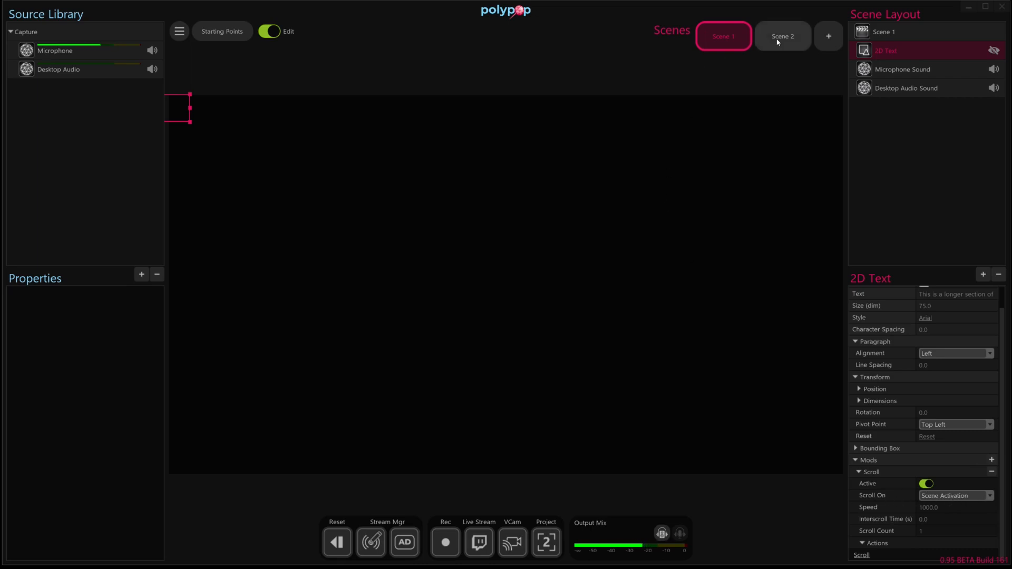
Switch to Scene 2 and back to Scene 1 to test the scroll, then reselect the text.
{"action": "left_click", "coordinate": [782, 37]}
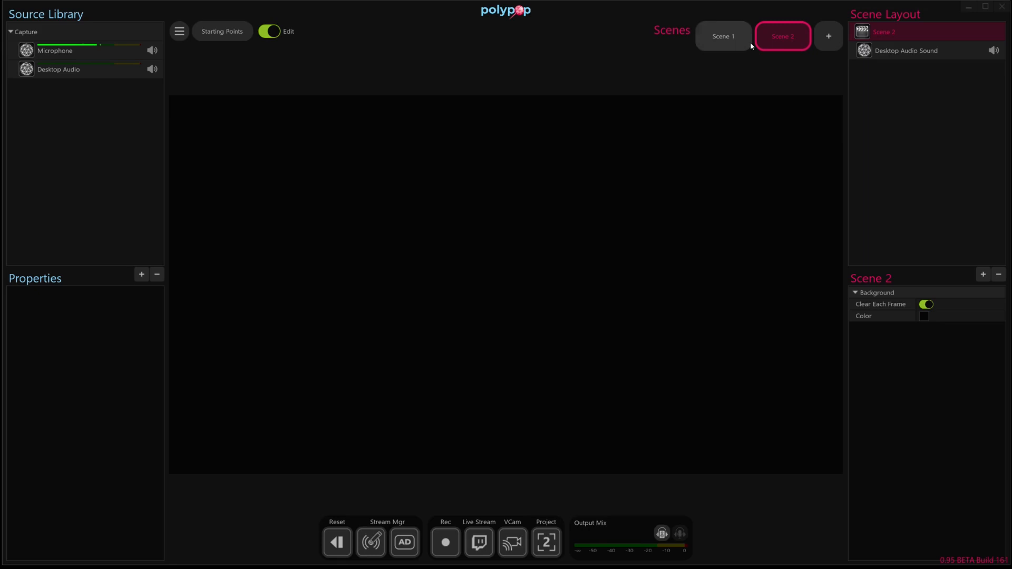
{"action": "left_click", "coordinate": [723, 36]}
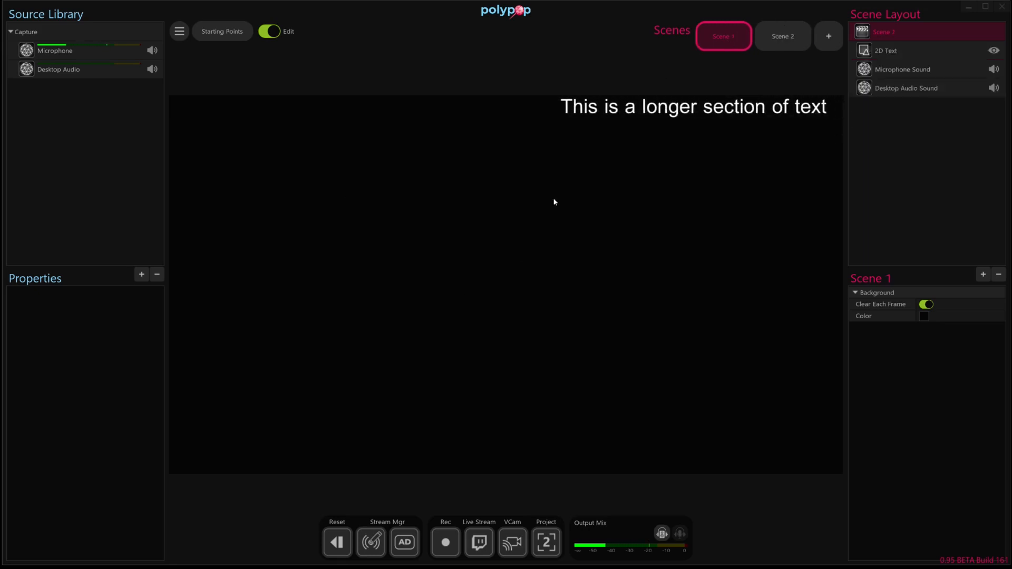
{"action": "left_click", "coordinate": [887, 51]}
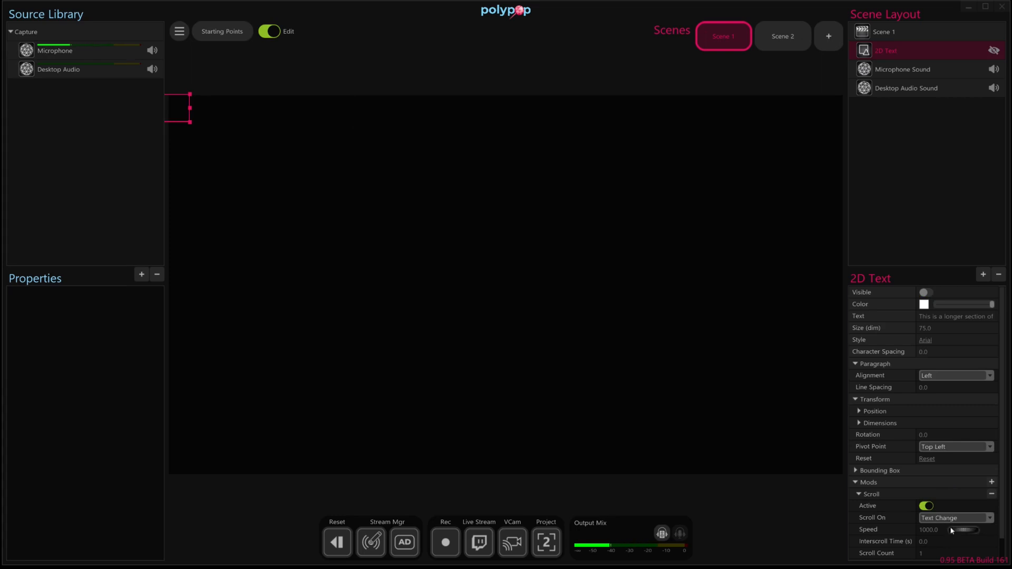
Change the text to 'This is a longer section of text!', set infinite scroll count, and deactivate scrolling.
{"action": "left_click", "coordinate": [956, 316]}
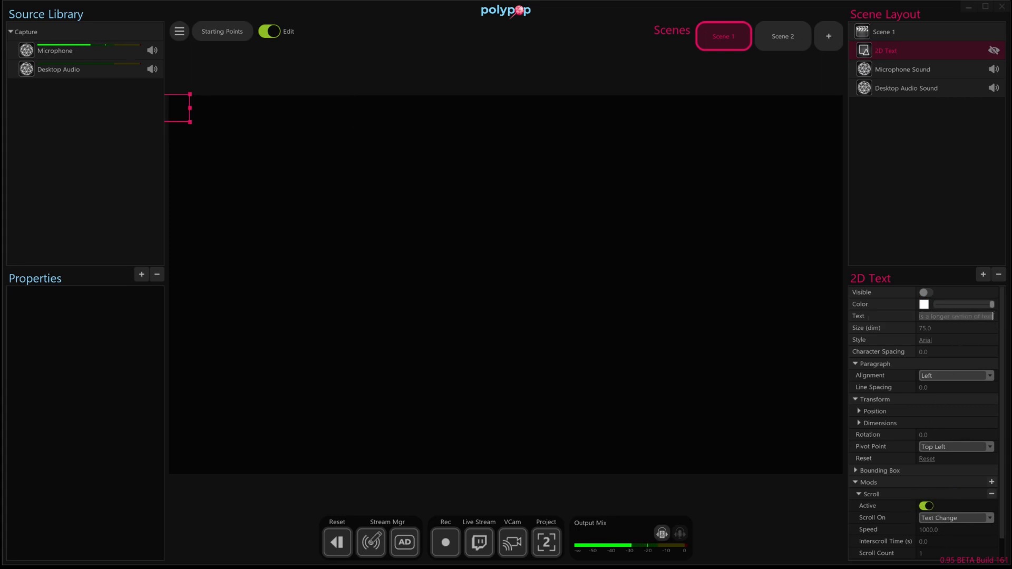
{"action": "left_click", "coordinate": [926, 293]}
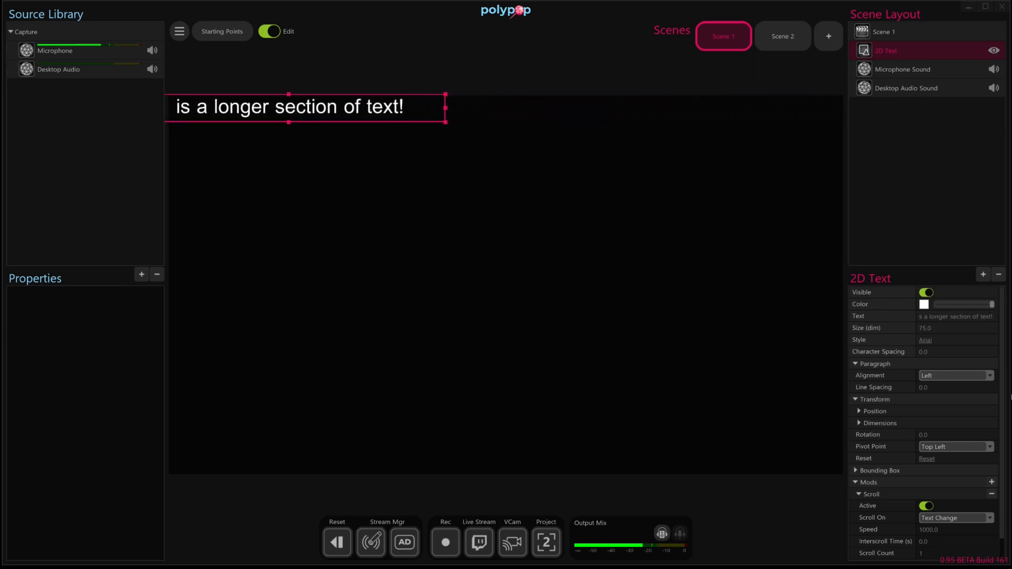
{"action": "left_click", "coordinate": [926, 292]}
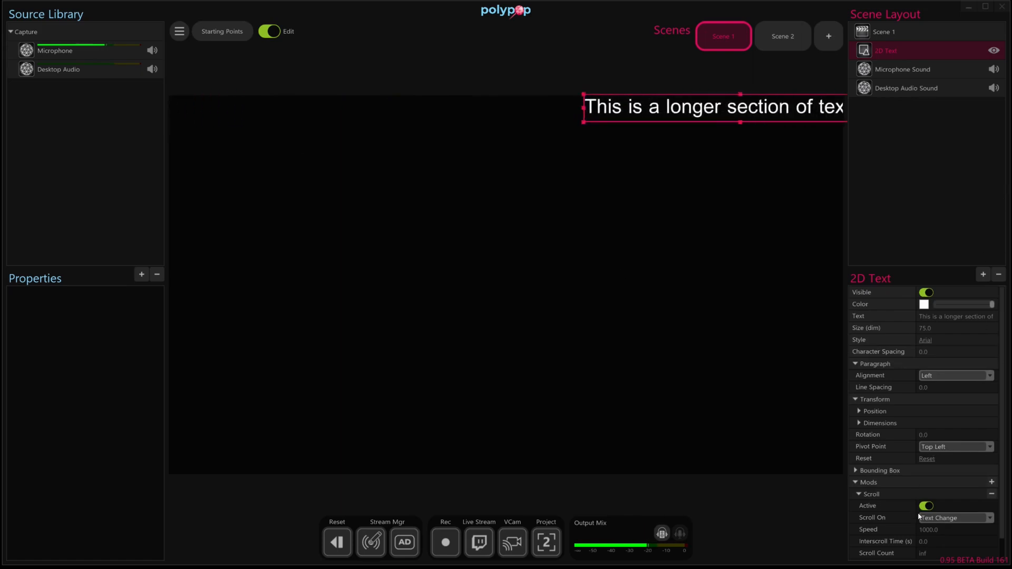
{"action": "left_click", "coordinate": [926, 506]}
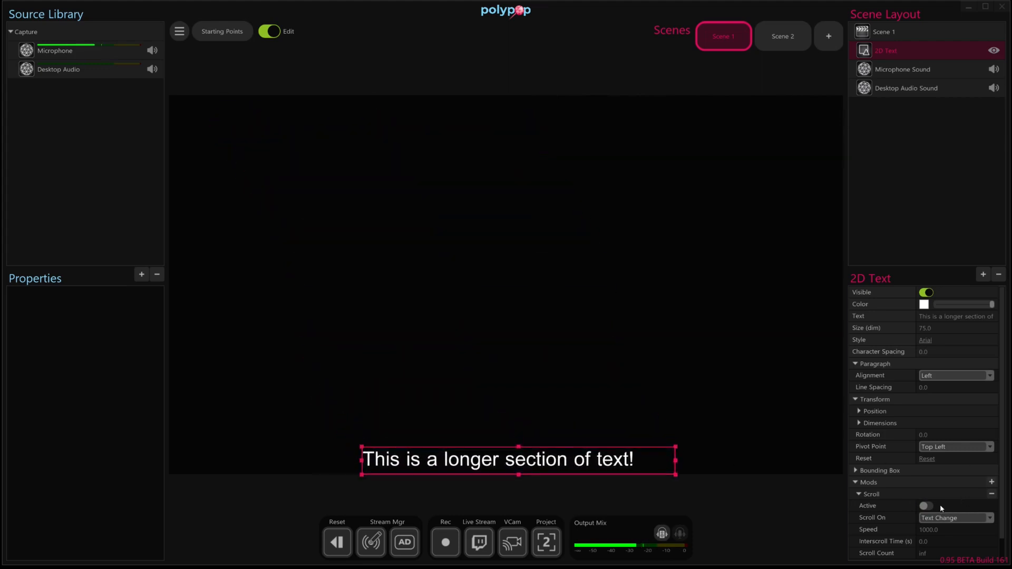
Turn the Scroll mod's Active switch back on so the text resumes scrolling.
{"action": "left_click", "coordinate": [926, 505]}
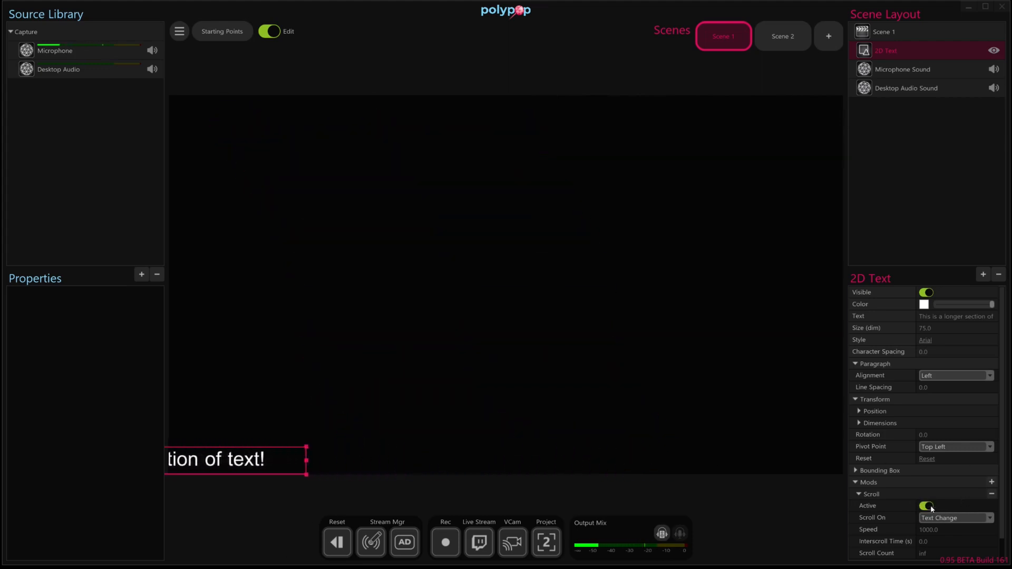